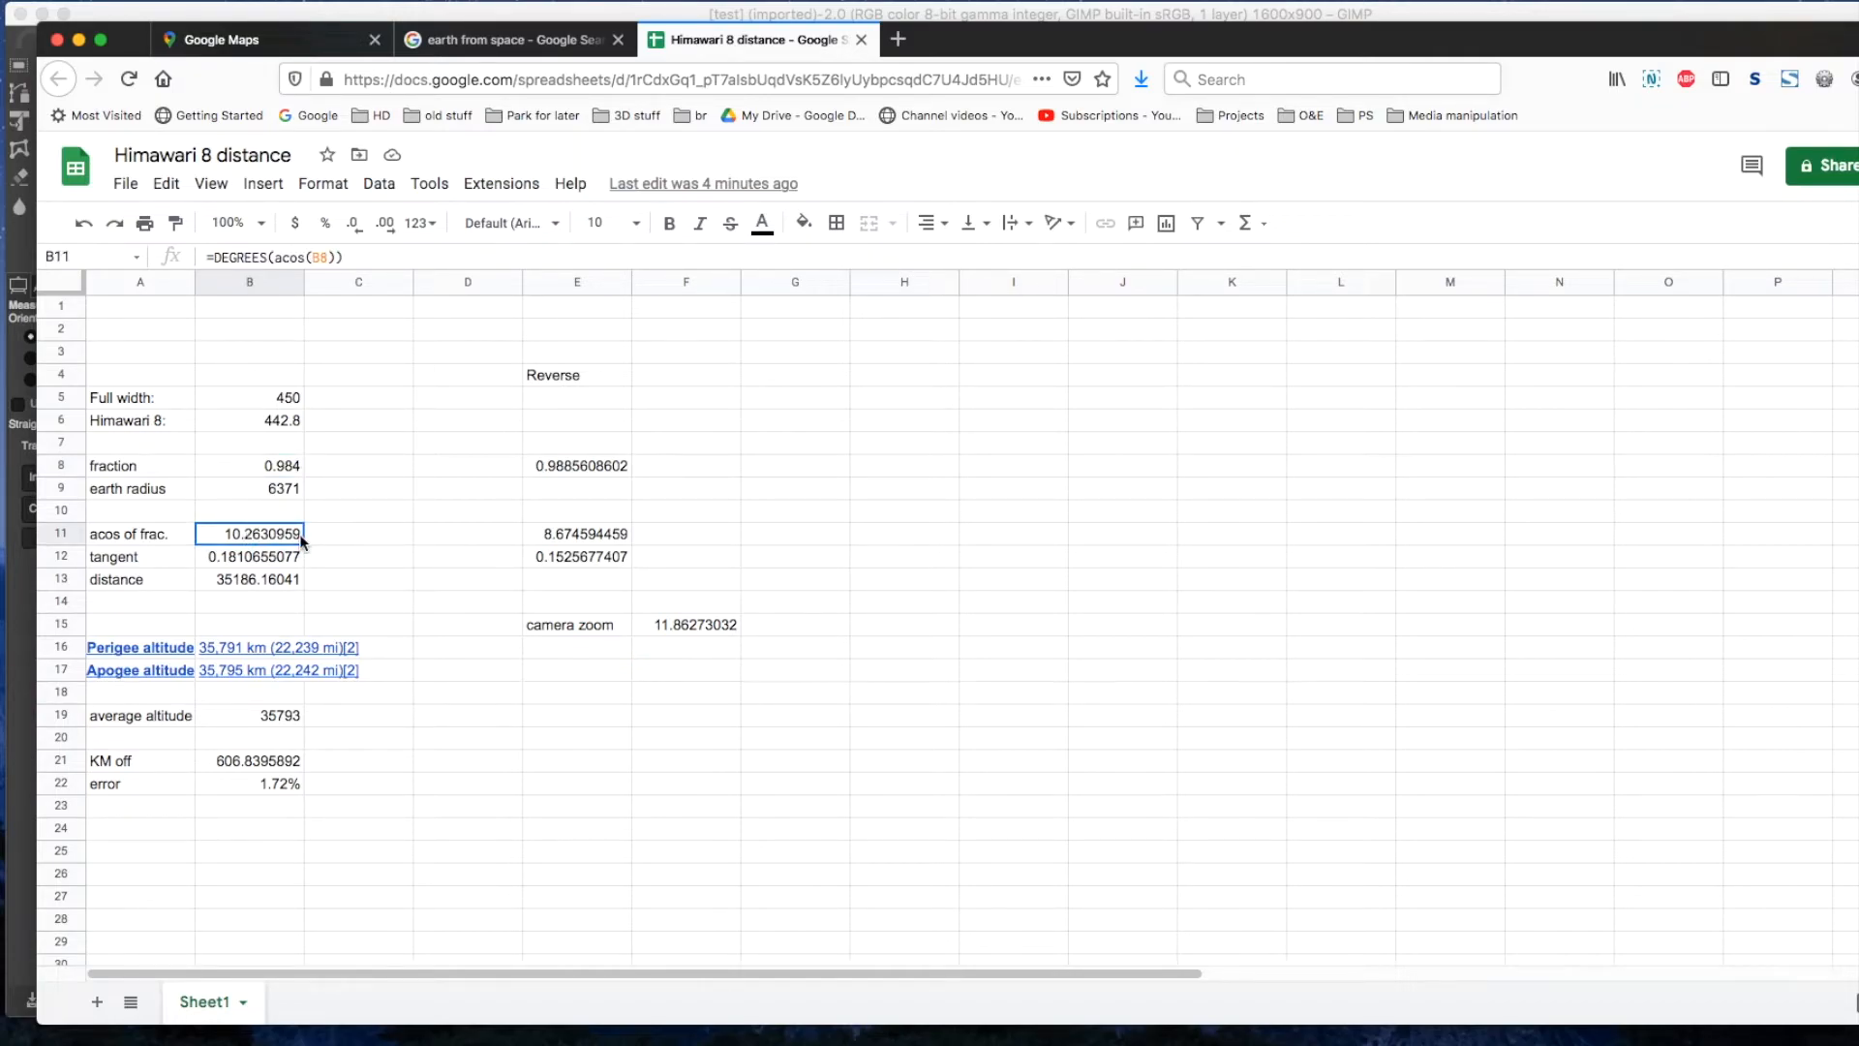
click(249, 488)
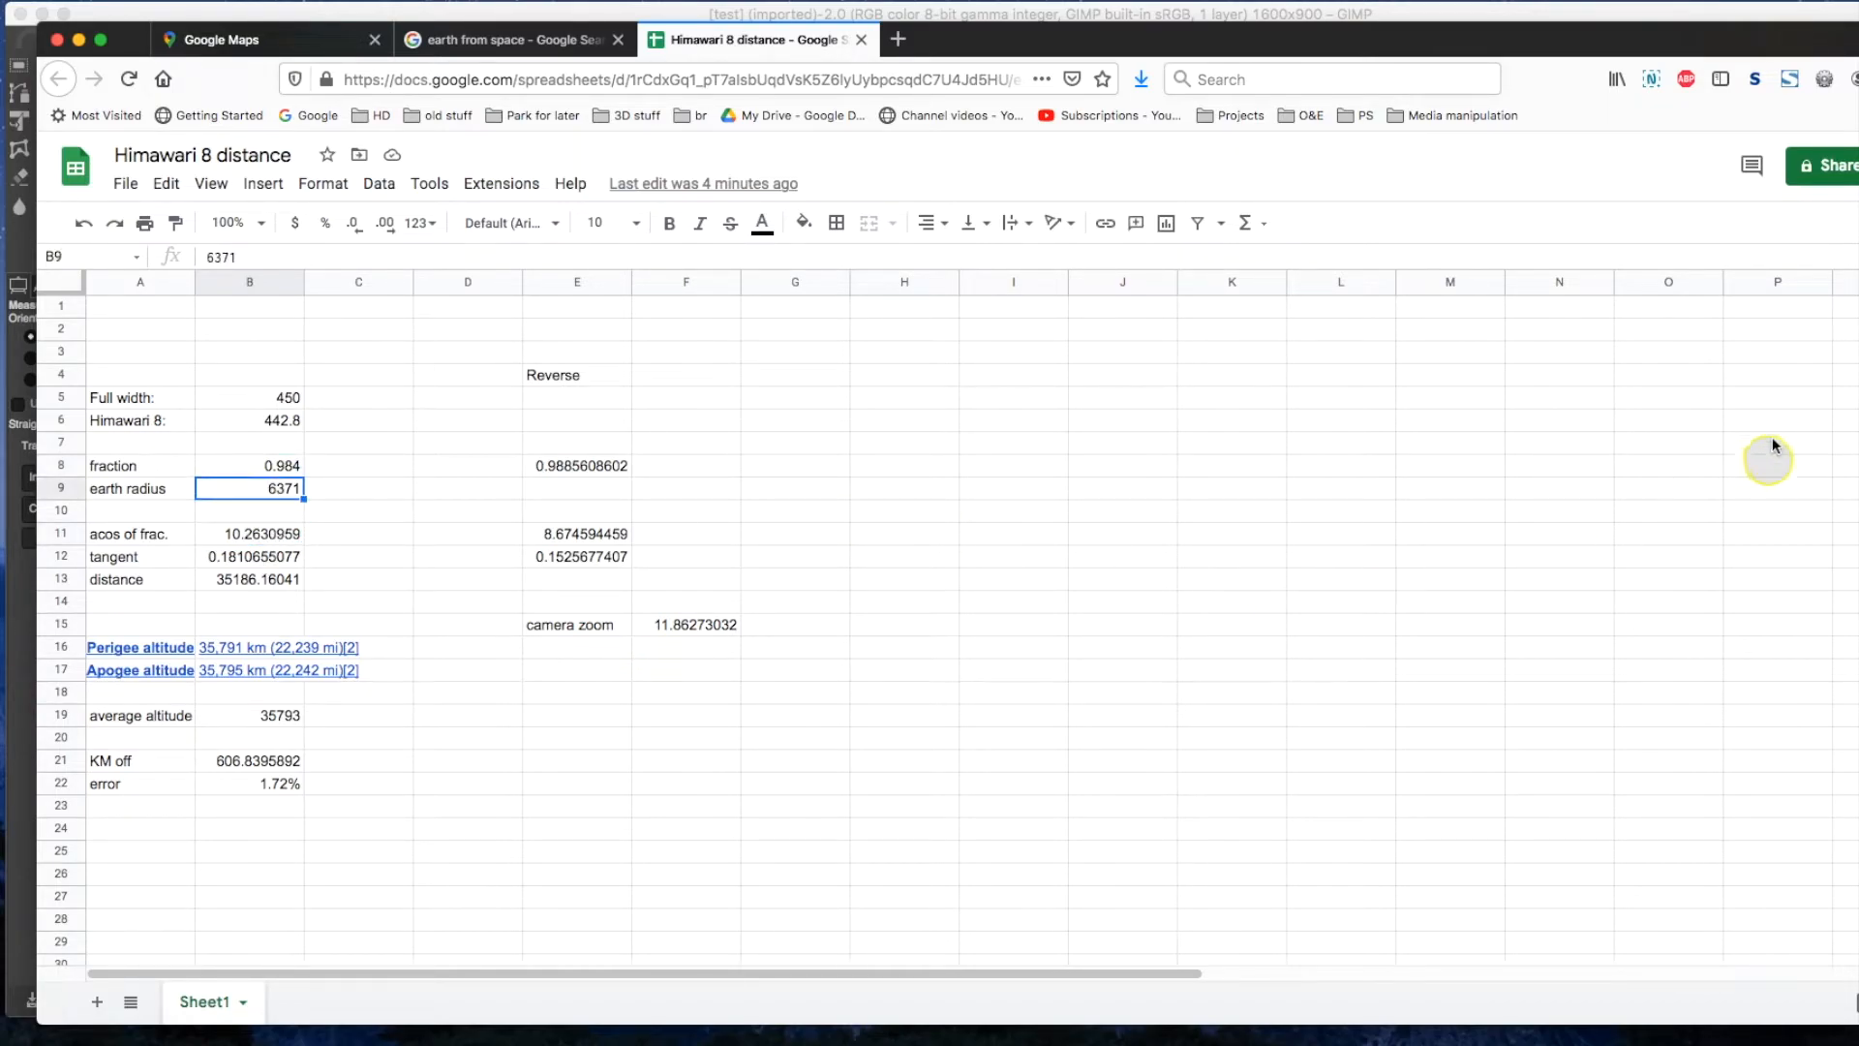